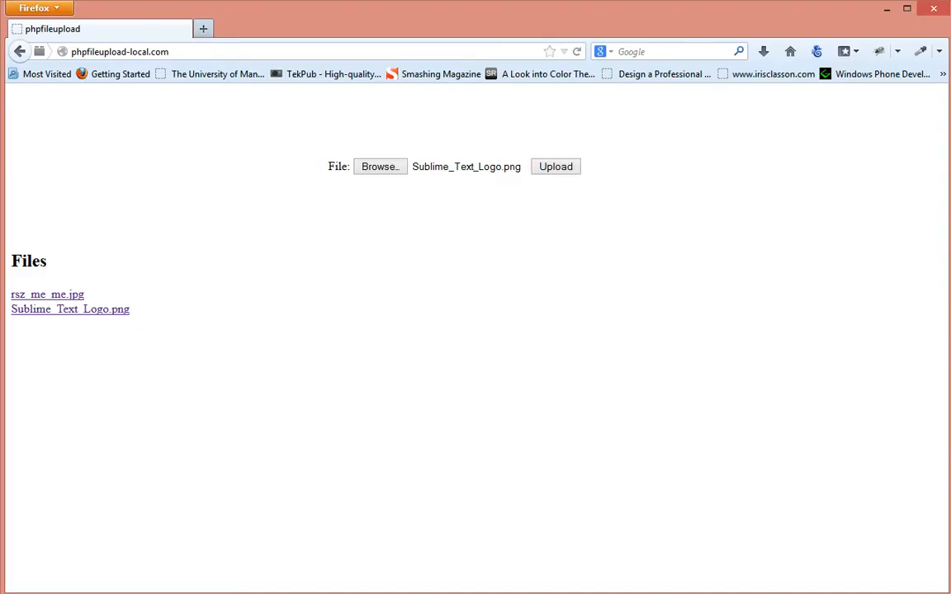
- Choose Sublime_Text_Logo.png in Firefox's file picker as the image to upload
click(379, 166)
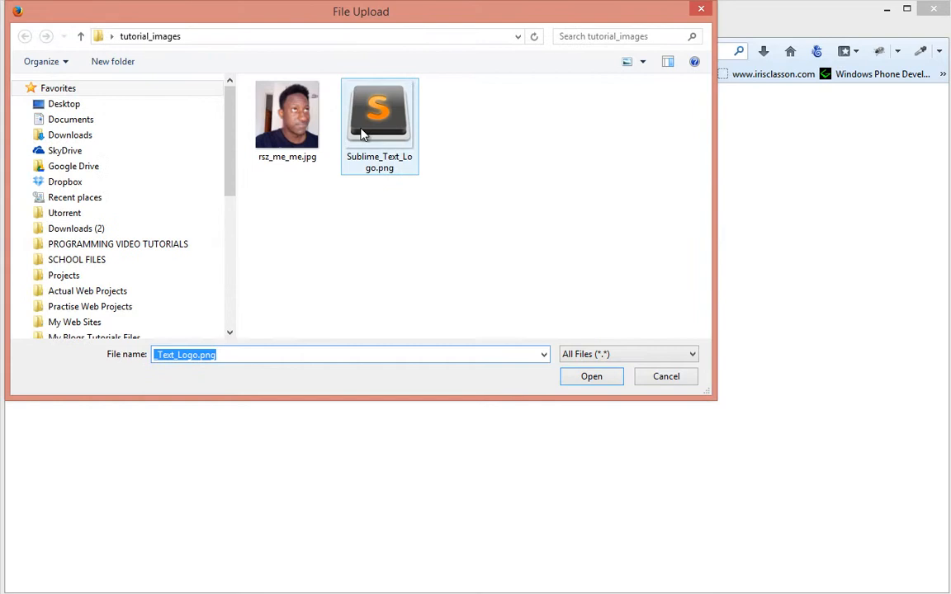
click(591, 376)
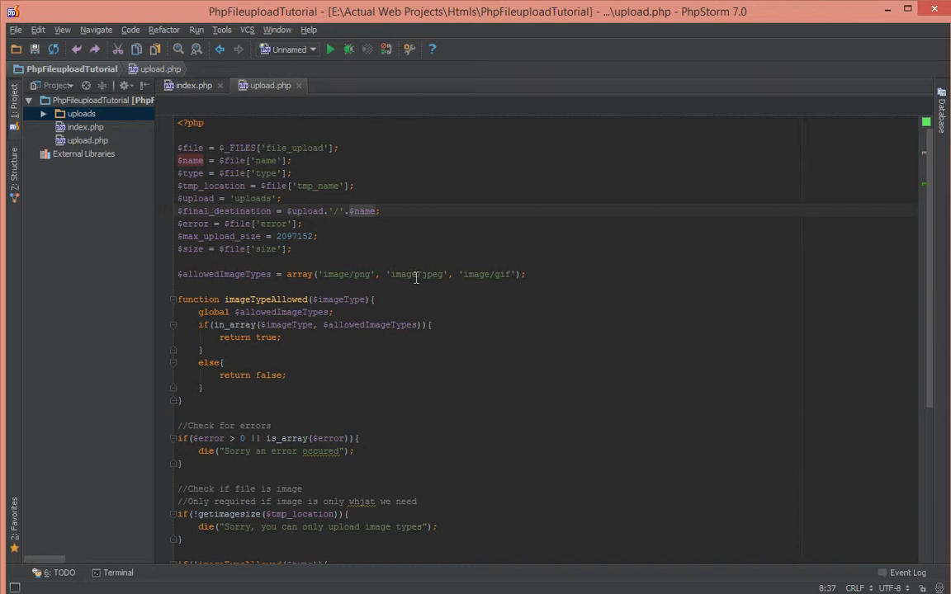
scroll(down, 3)
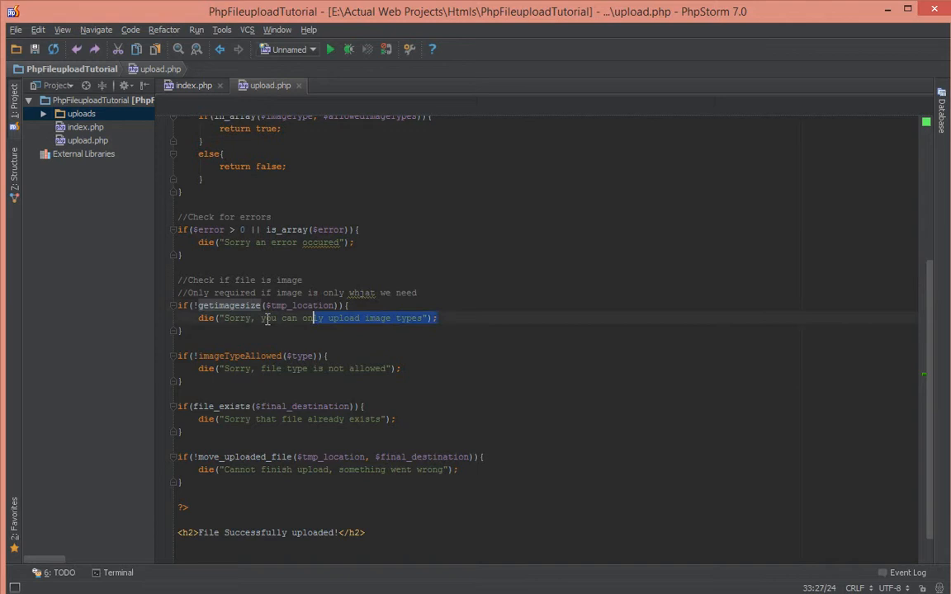
scroll(up, 3)
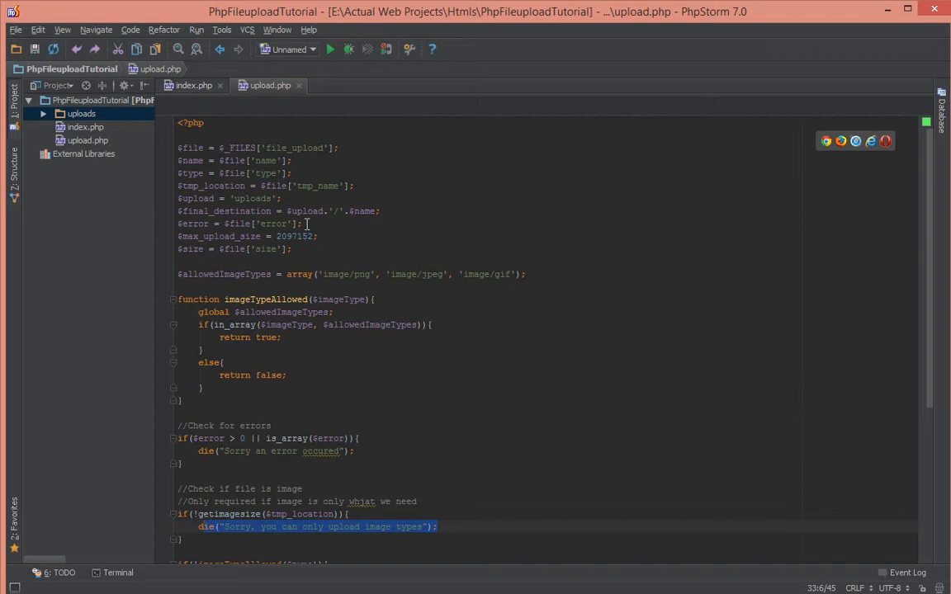
scroll(down, 3)
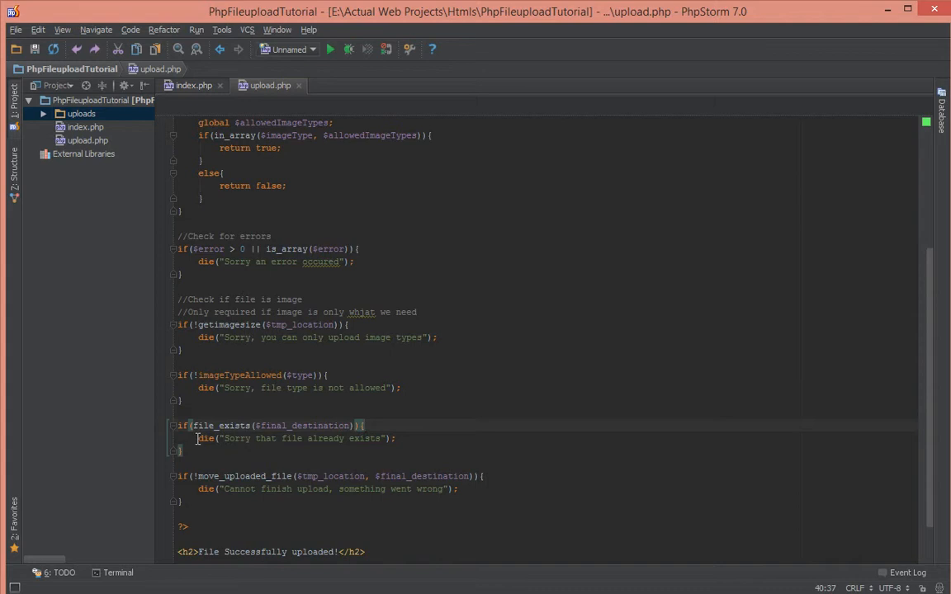
- Replace die(...) in the file_exists block with $final_destination = $upload.'/'.time().$name;
scroll(up, 3)
text($final_destination = $upload.'/'.$name;)
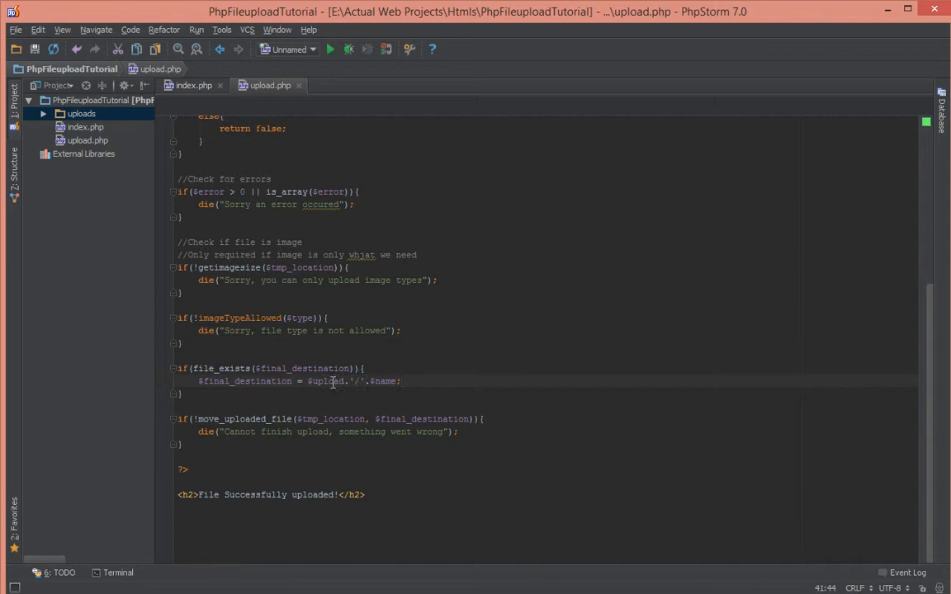
text(tim)
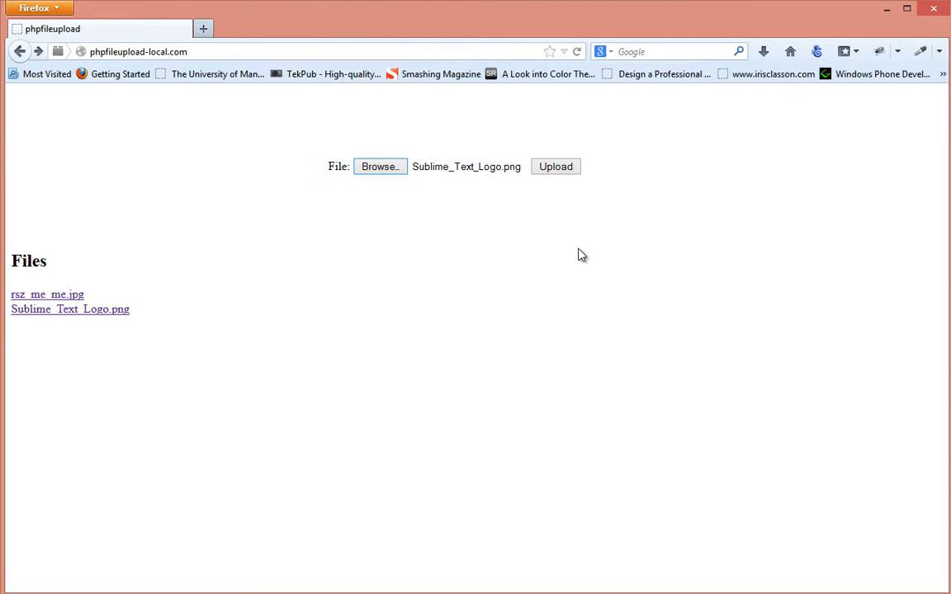
click(556, 166)
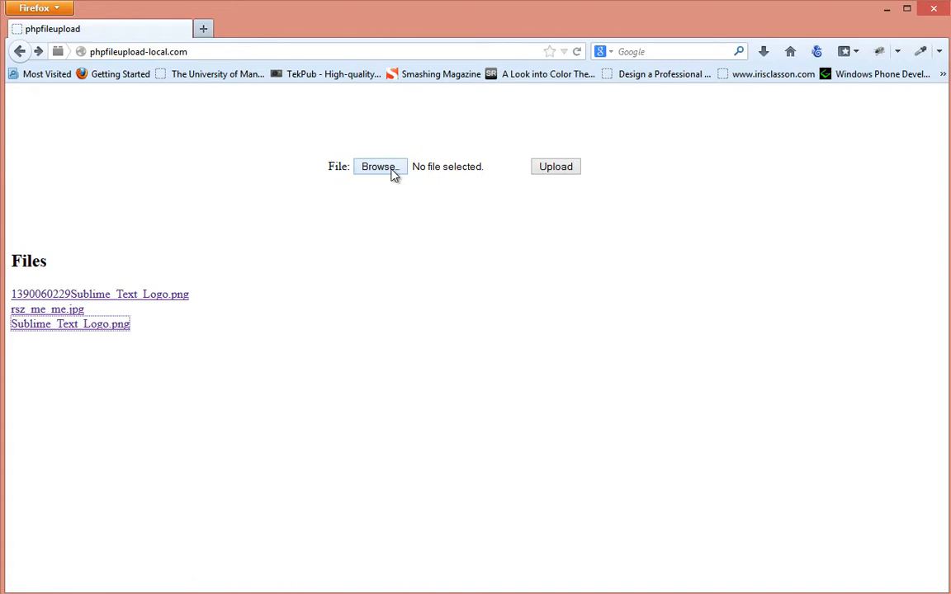
click(555, 166)
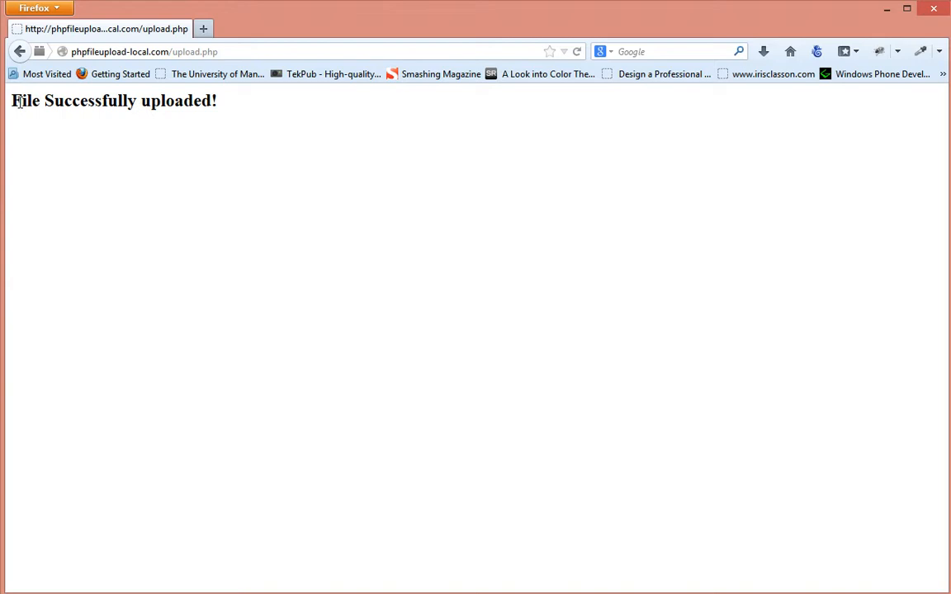